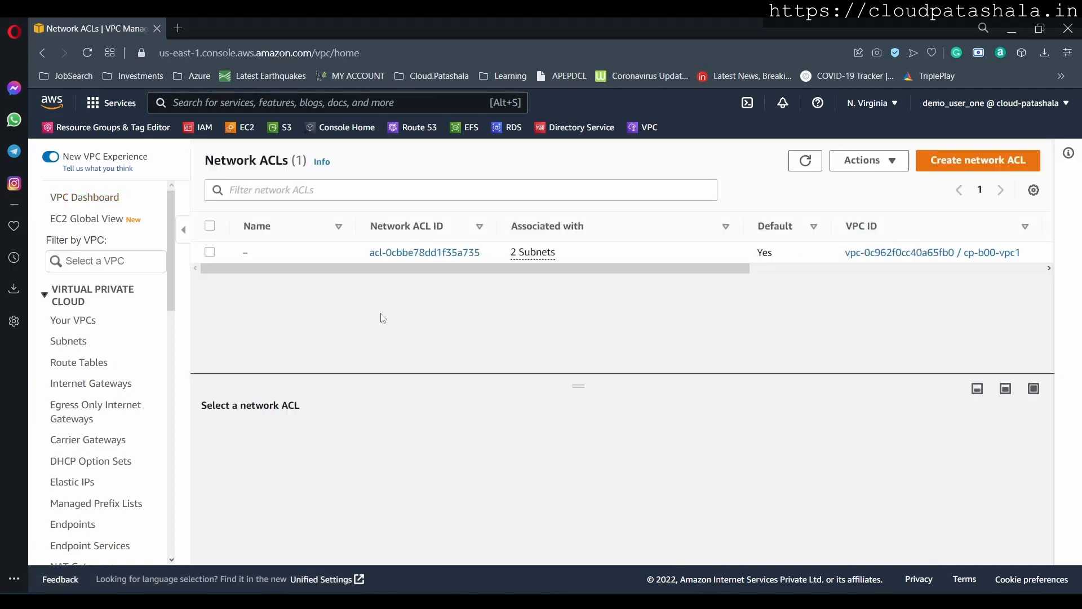
{"action": "mouse_move", "coordinate": [610, 357]}
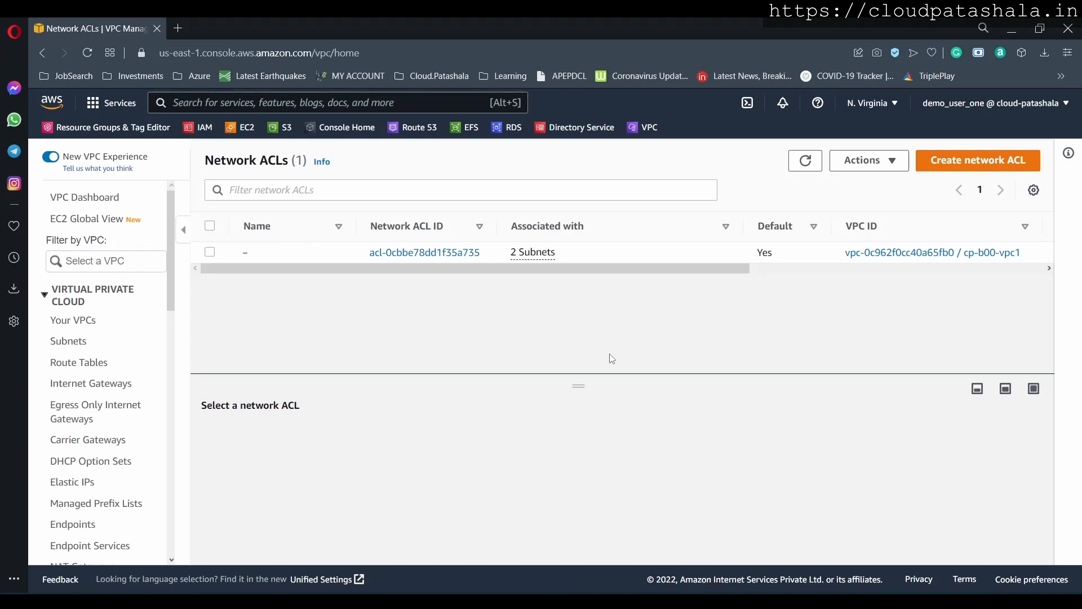
Step: Select the default network ACL of cp-b00-vpc1 to show its Details panel
{"action": "double_click", "coordinate": [254, 160]}
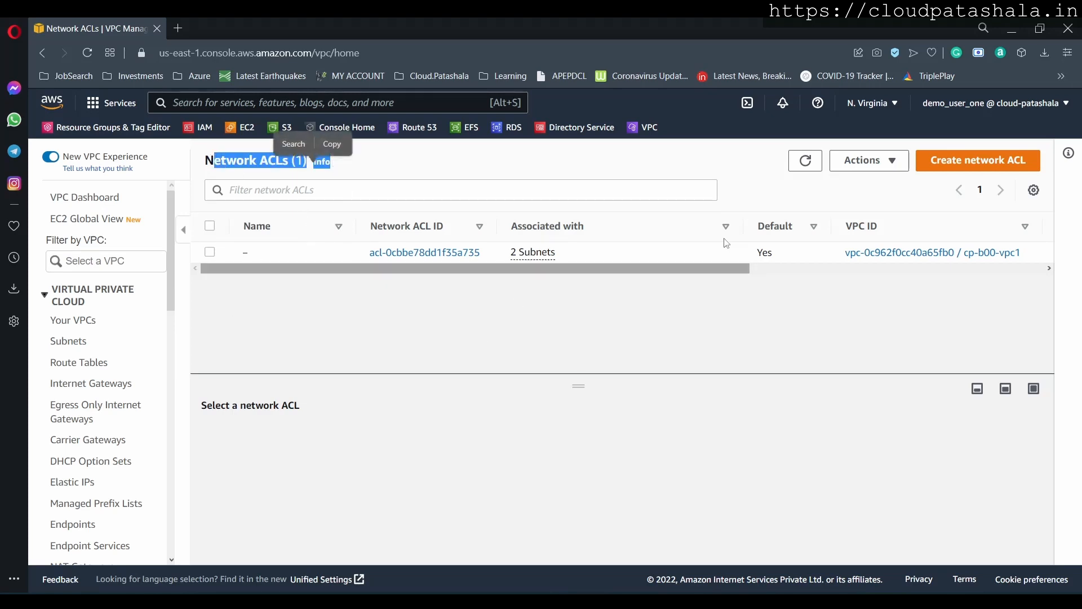
{"action": "left_click", "coordinate": [210, 251]}
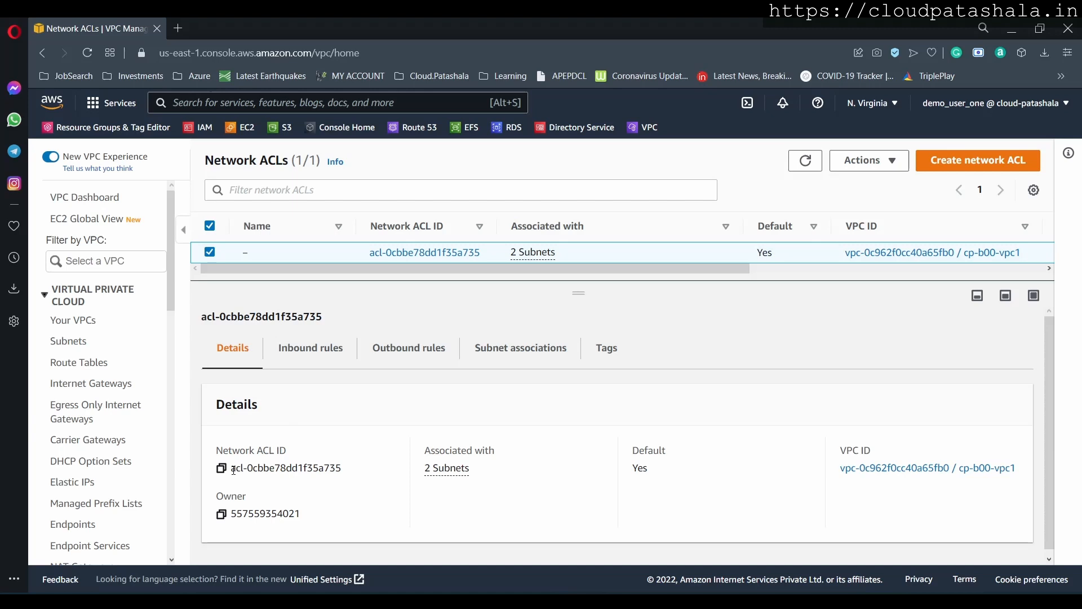
{"action": "left_click", "coordinate": [446, 467]}
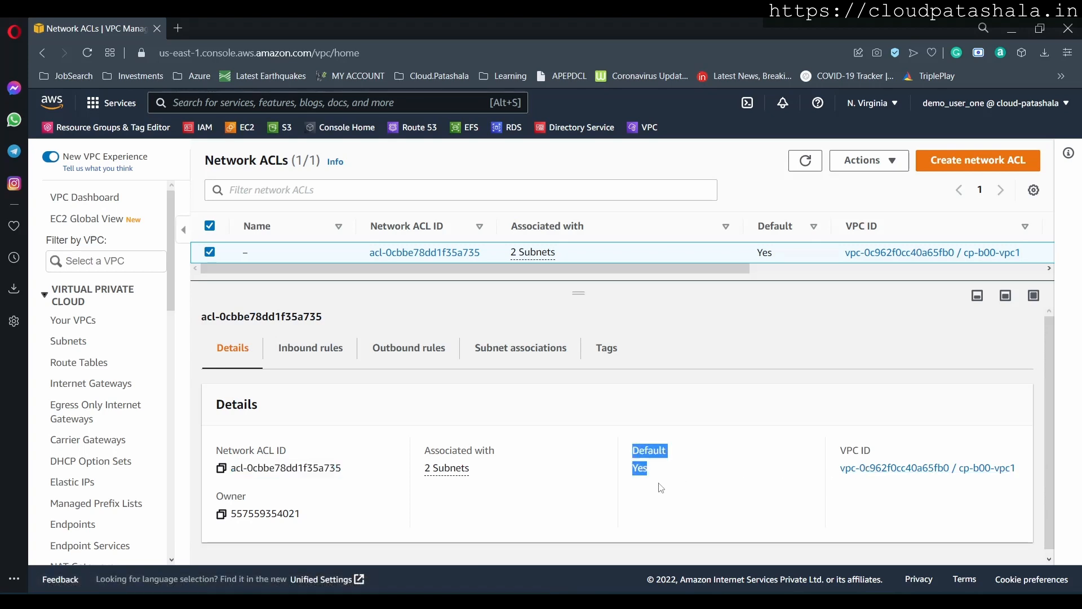
{"action": "left_click", "coordinate": [649, 459]}
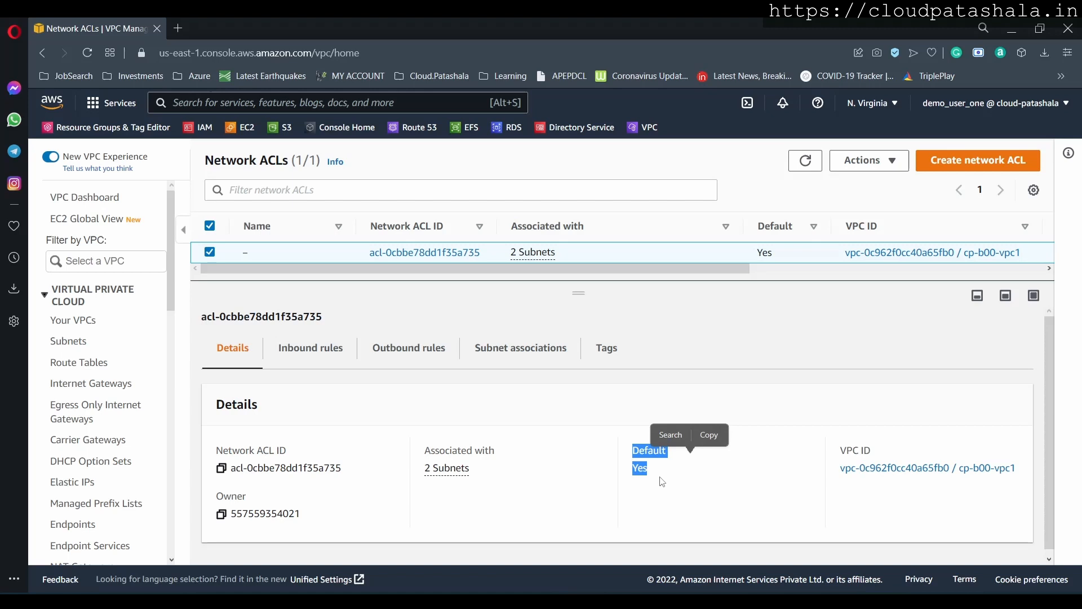
{"action": "mouse_move", "coordinate": [349, 408]}
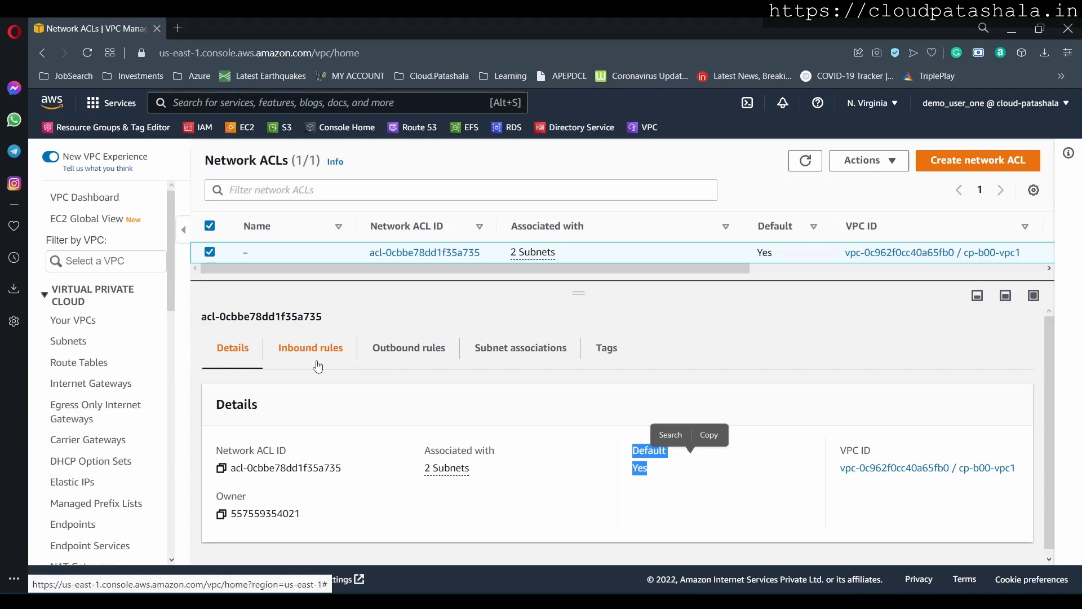
Step: Review the default ACL's Inbound rules and Outbound rules before creating cp-b00-nacl-1
{"action": "left_click", "coordinate": [310, 347]}
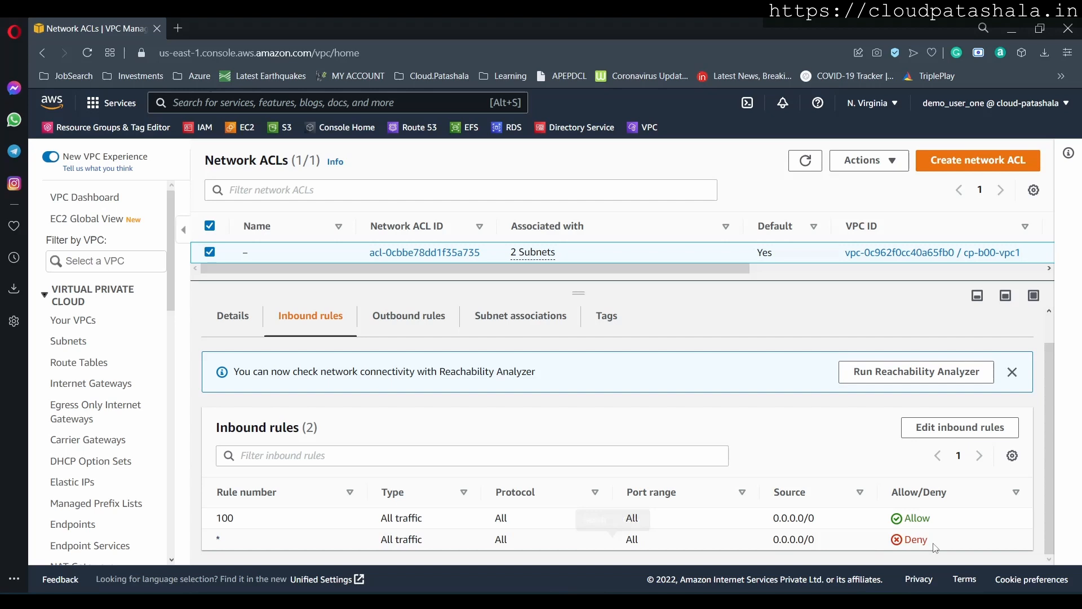
{"action": "left_click", "coordinate": [408, 316]}
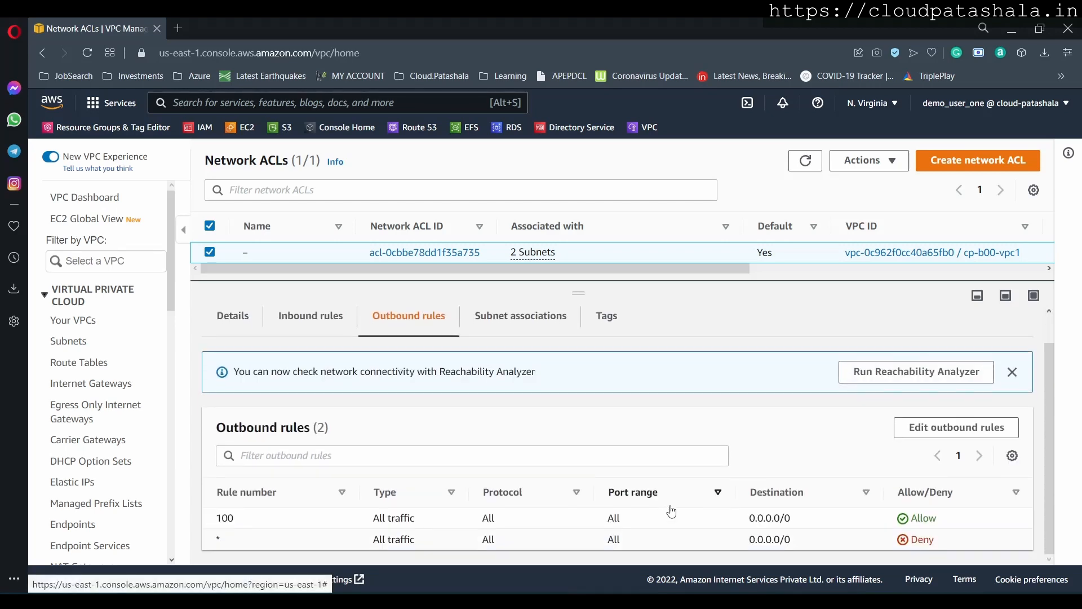
{"action": "left_click", "coordinate": [310, 315]}
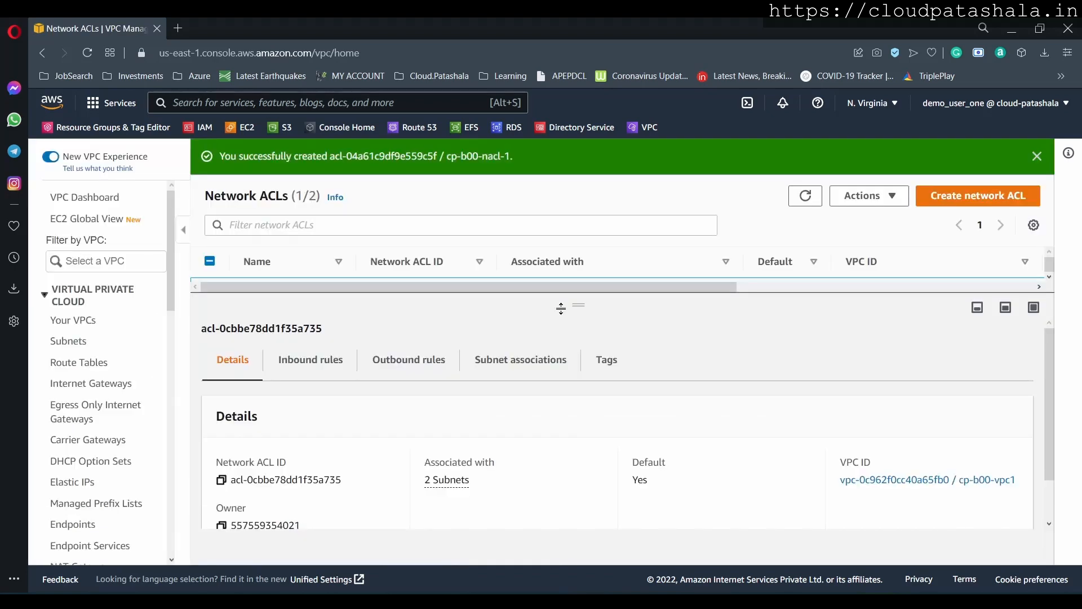
Step: Select the new cp-b00-nacl-1 row to show it as non-default and unassociated
{"action": "left_click", "coordinate": [275, 309]}
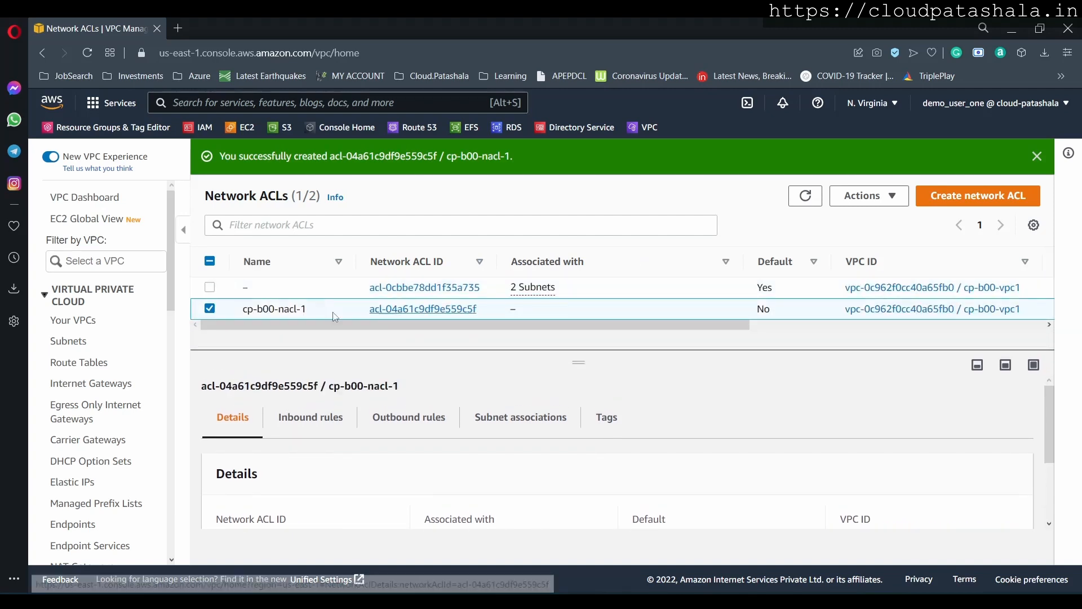